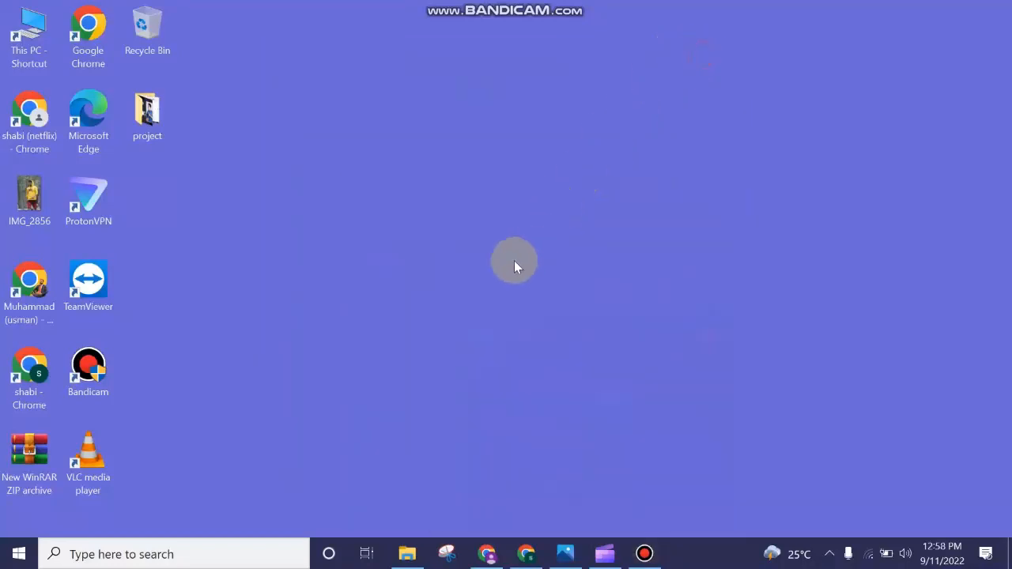
pyautogui.moveTo(504, 268)
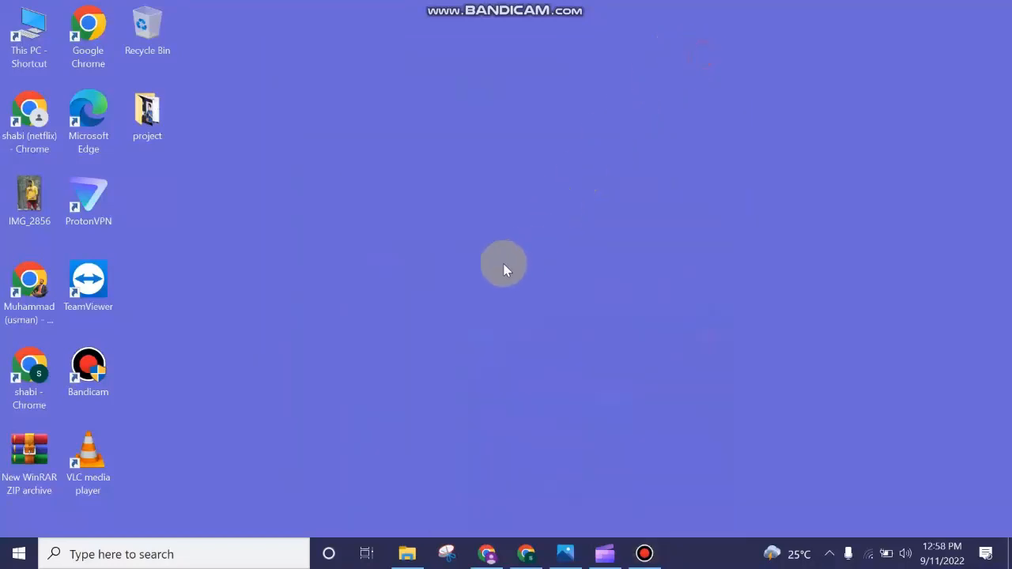